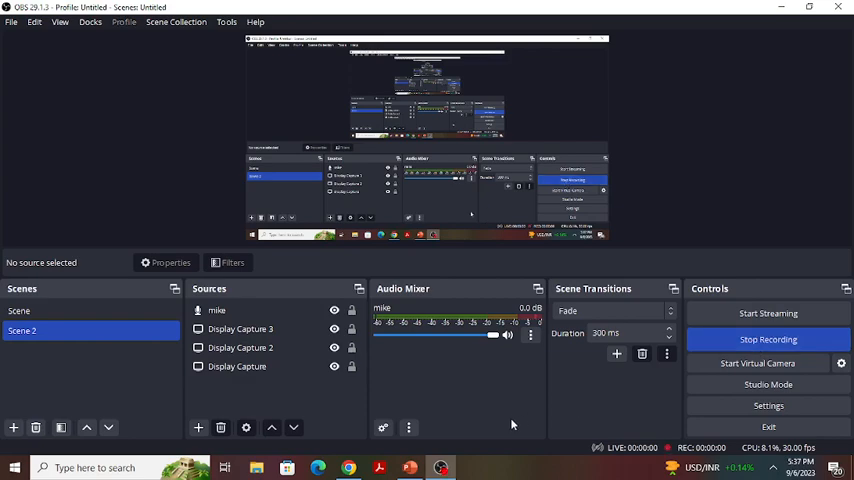
Step: Bring the 'Oracle PL/SQL Records Type with Examples' PowerPoint deck to the front
left_click(409, 467)
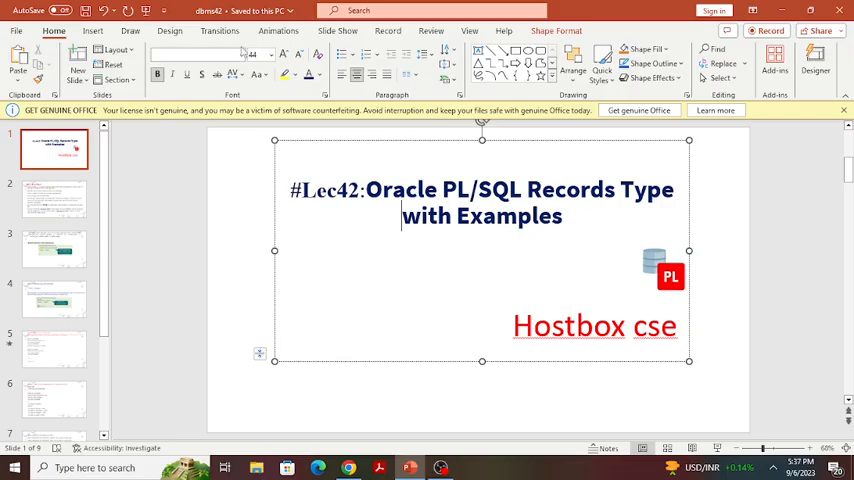
Step: Start the full-screen slide show to present the 'What is Record Type?' slide
left_click(337, 30)
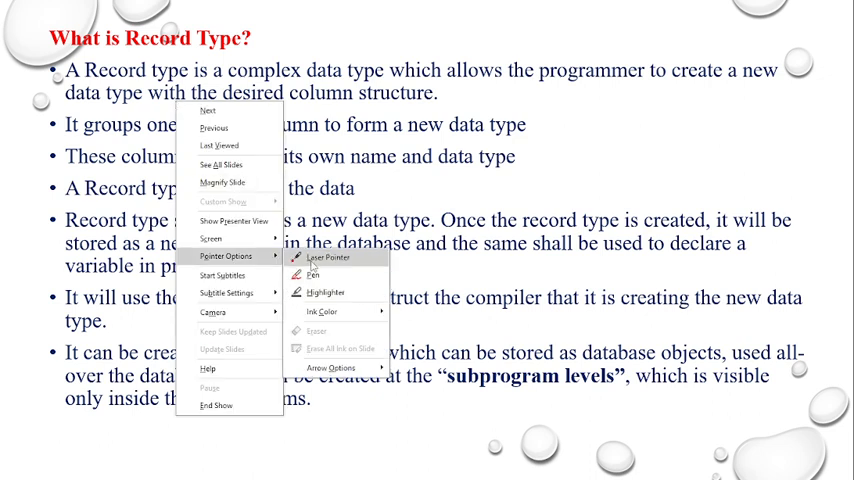
left_click(207, 111)
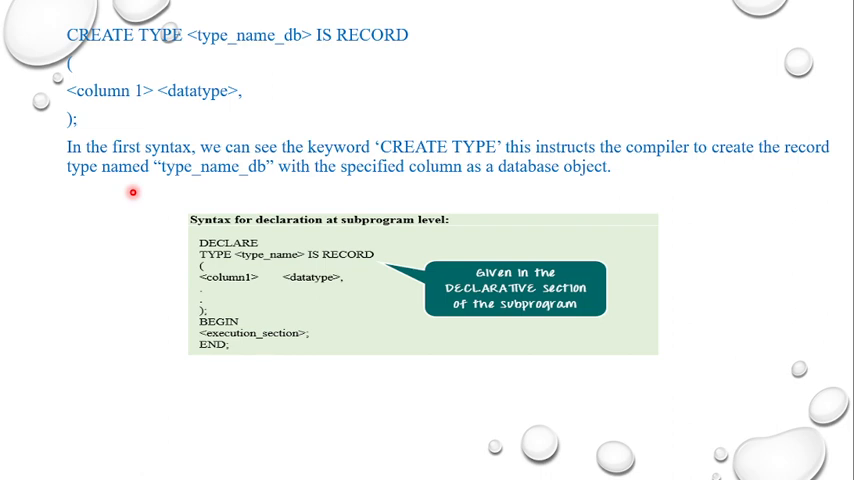
mouse_move(325, 289)
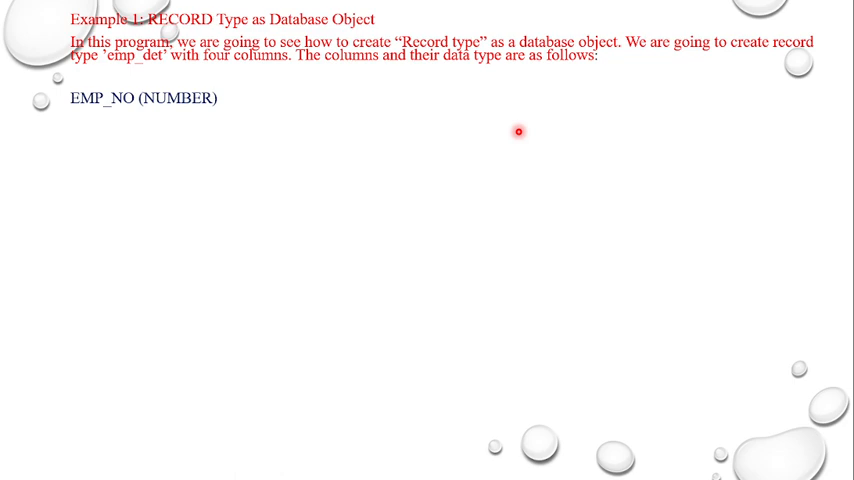
mouse_move(243, 81)
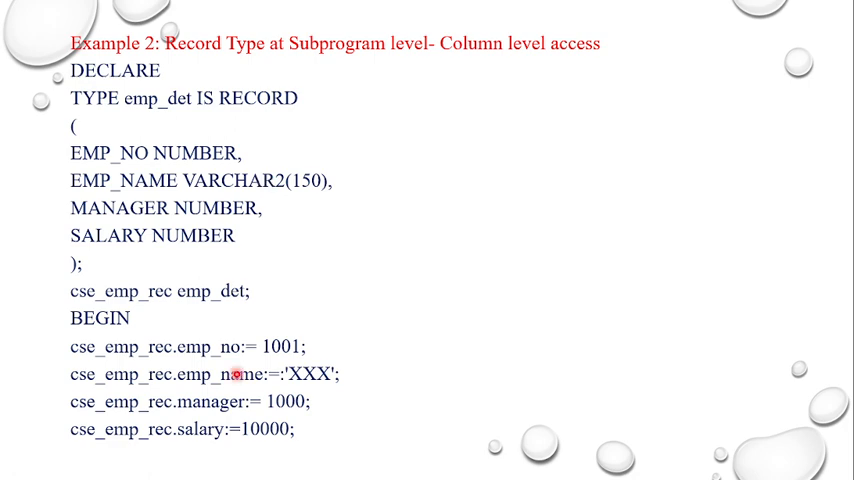
mouse_move(172, 443)
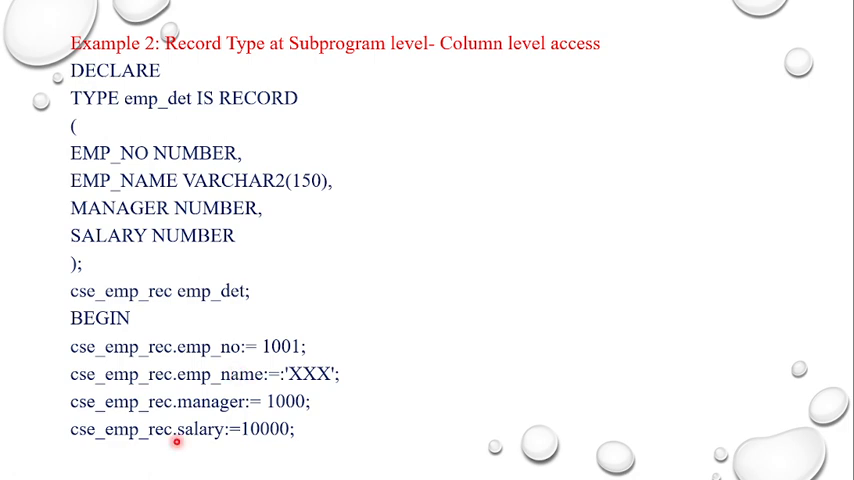